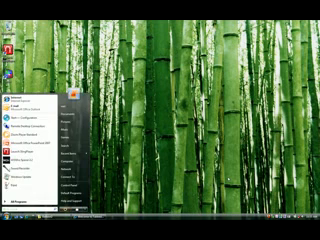
Launch Spacer from the Windows Start menu's installed programs list
left_click(12, 228)
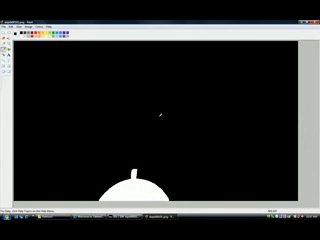
mouse_move(62, 78)
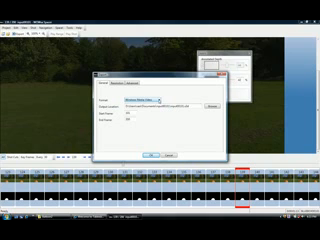
Bring up the Export dialog from the File menu for the 2D-plus-depth shot
left_click(158, 98)
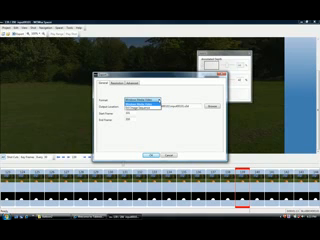